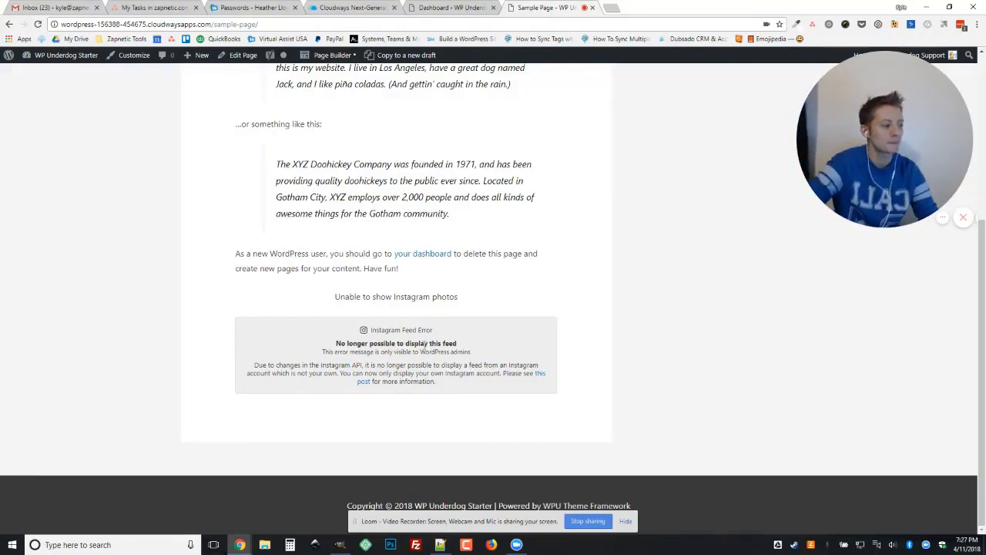
Go to Plugins > Installed Plugins and scroll to the active Instagram Feed plugin
double_click(401, 330)
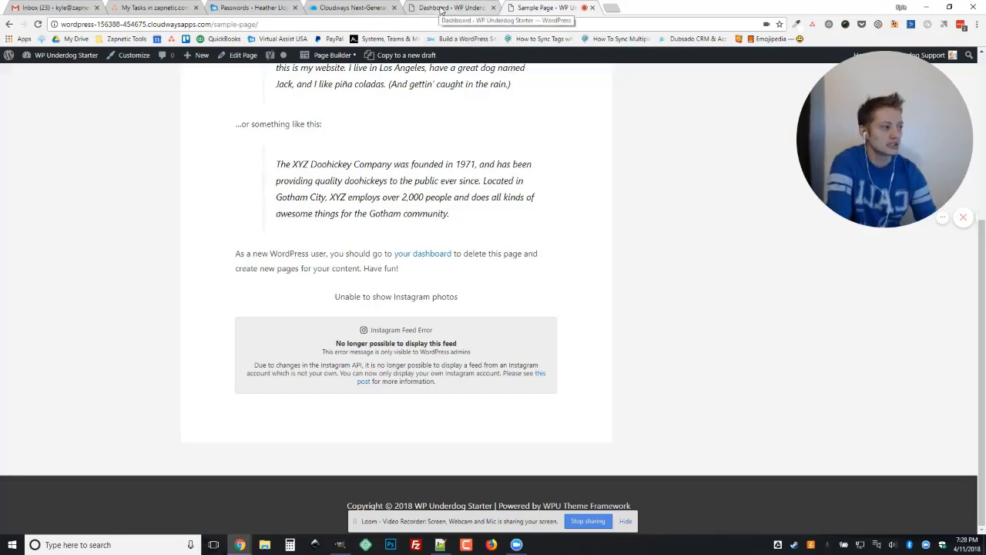
click(451, 8)
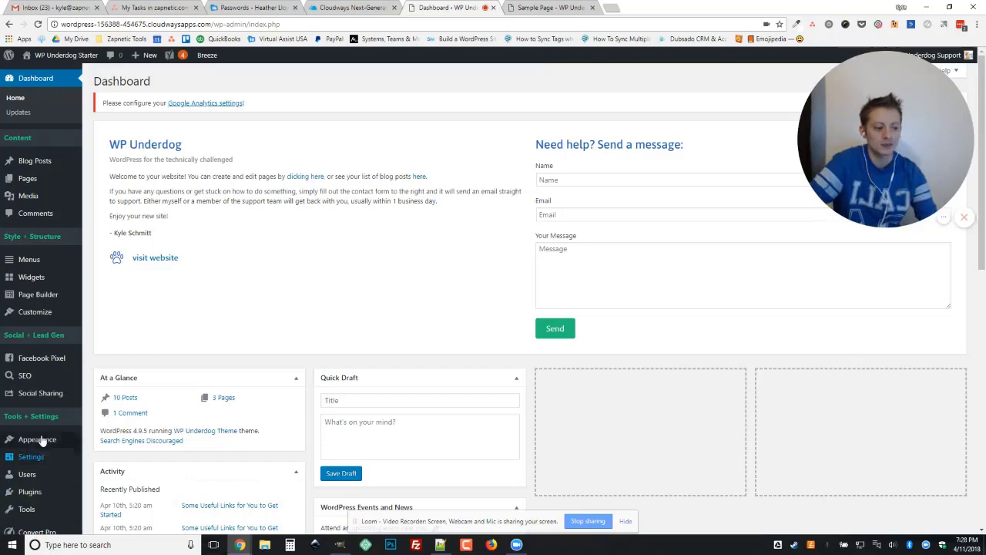
click(30, 491)
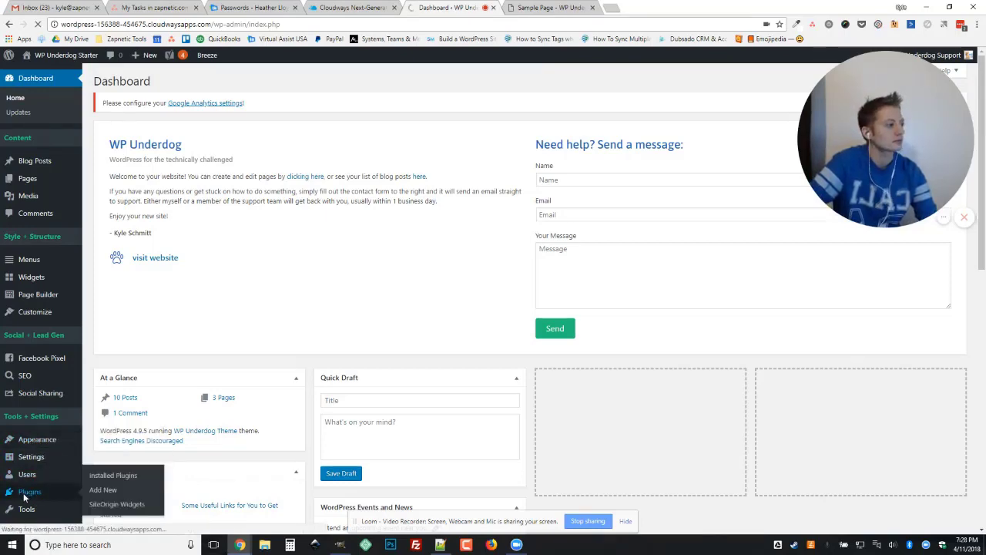
click(30, 491)
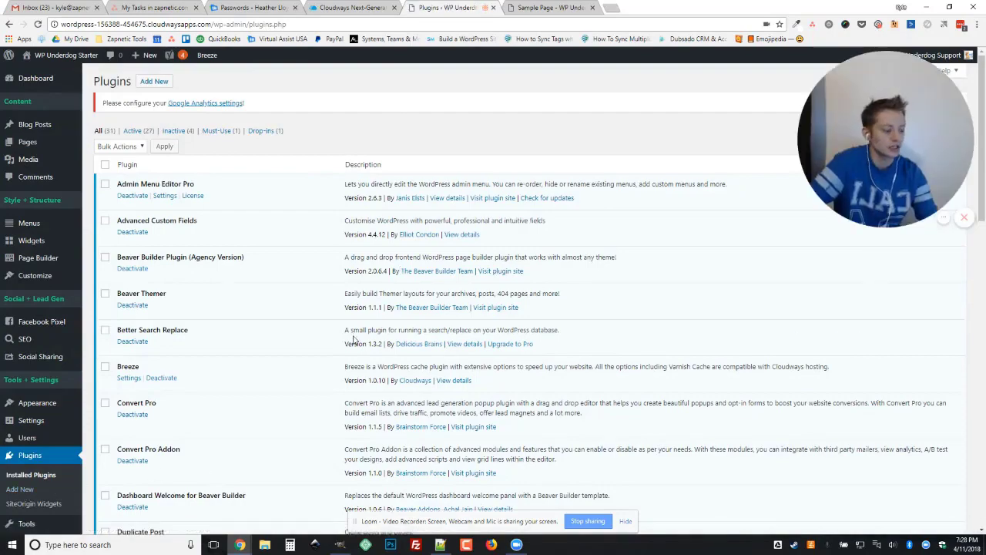
scroll(down, 3)
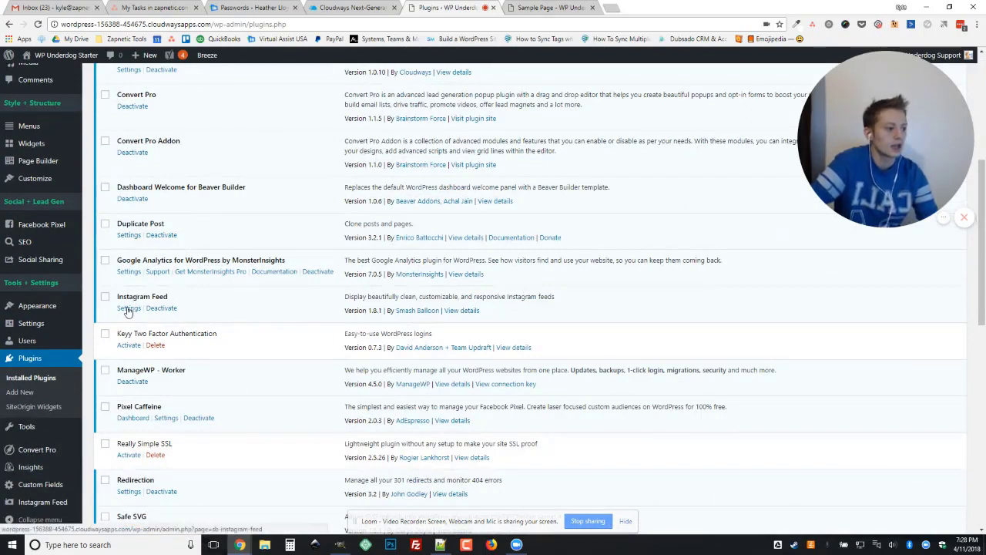
Log in through Instagram Feed settings and apply the newly obtained access token
click(129, 308)
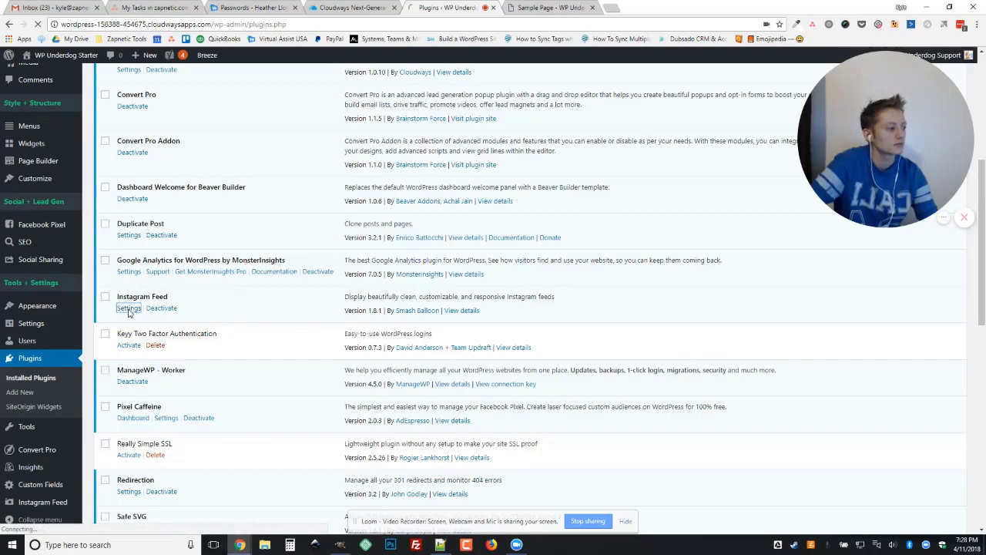
click(128, 307)
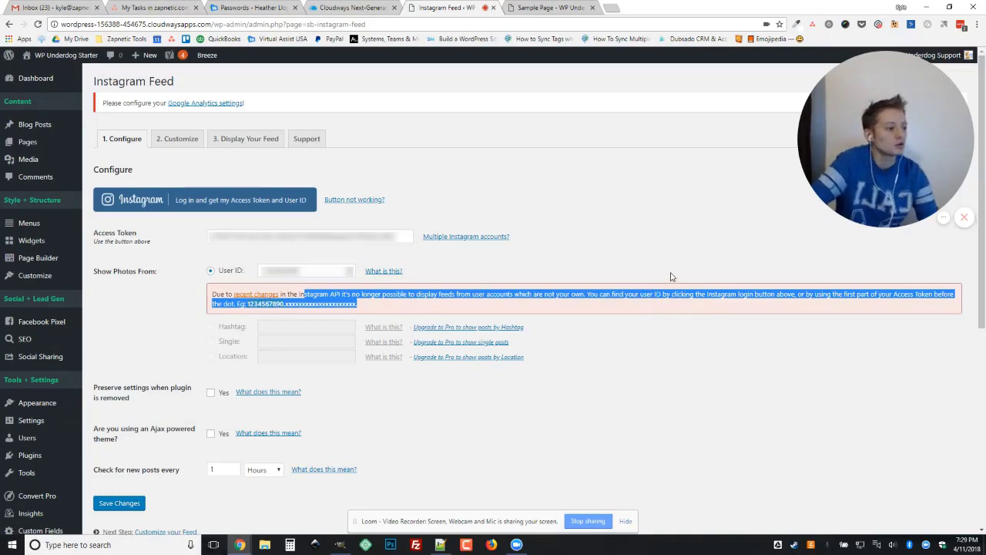
click(223, 200)
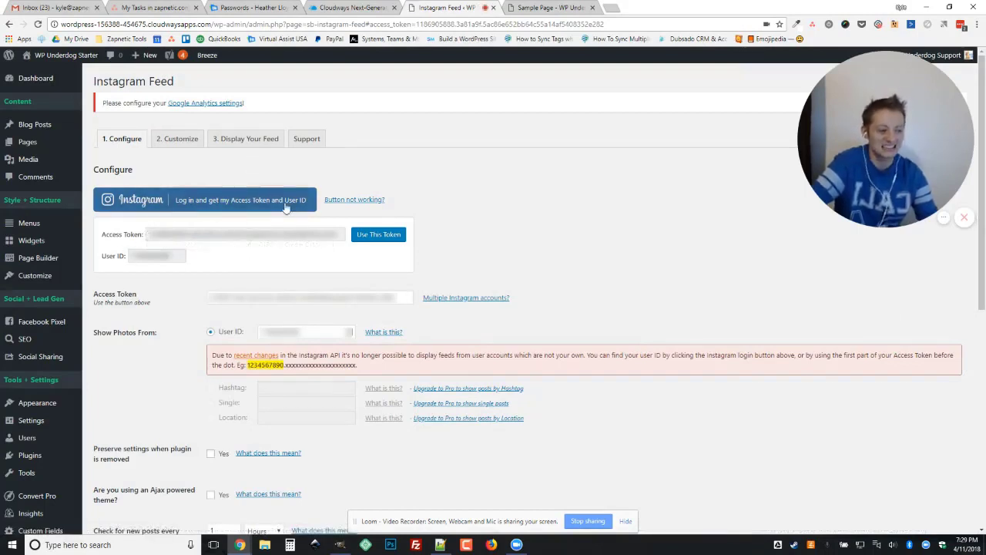
click(379, 233)
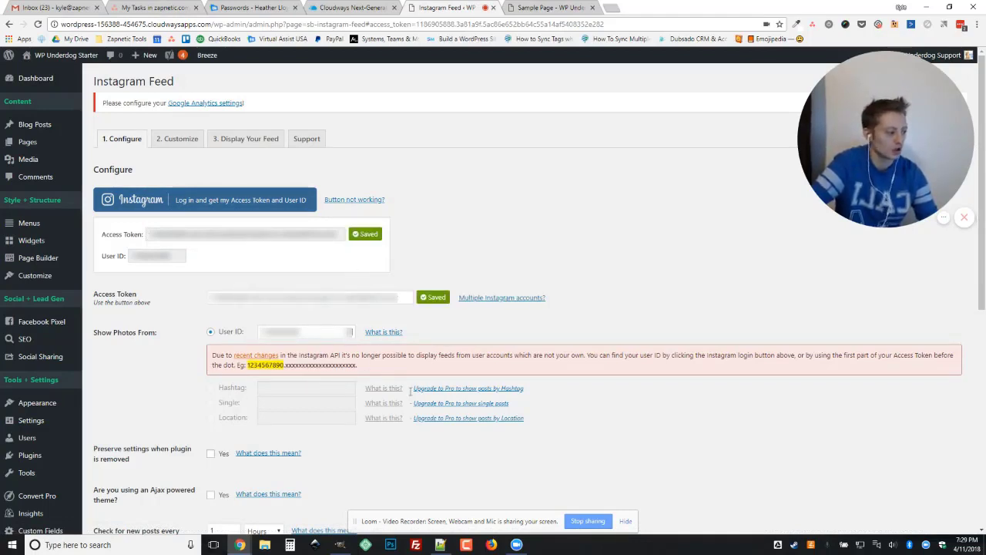
Save the Instagram Feed settings with the new token
scroll(down, 3)
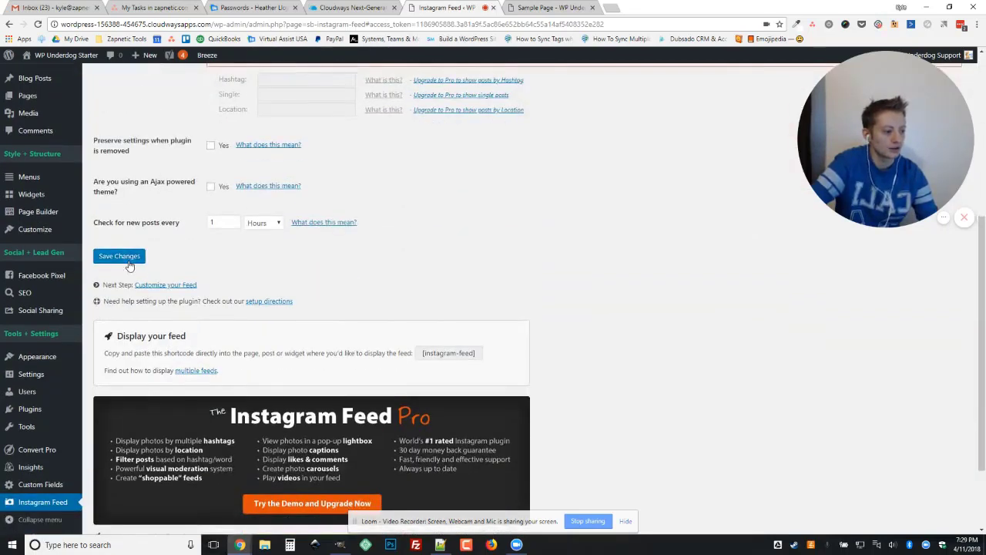
click(120, 256)
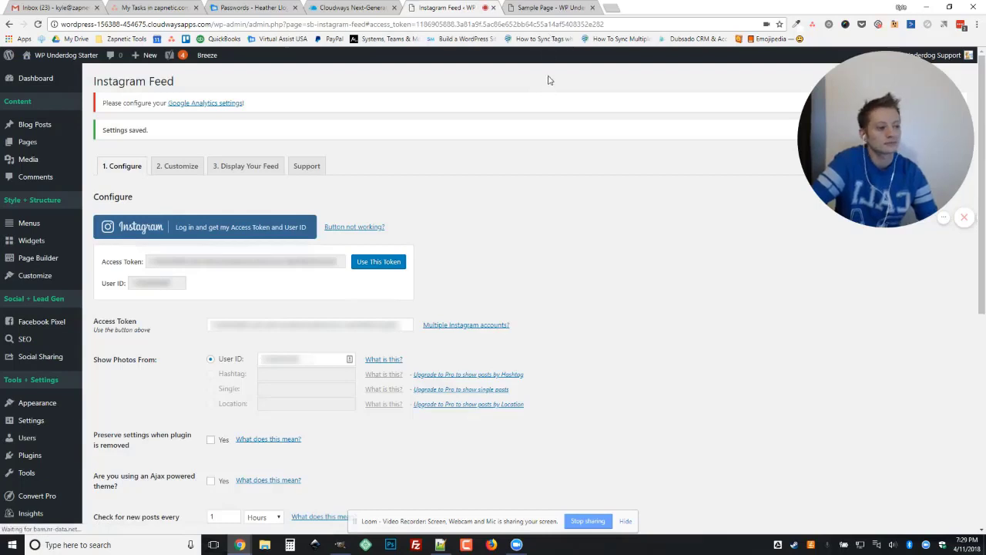
mouse_move(551, 9)
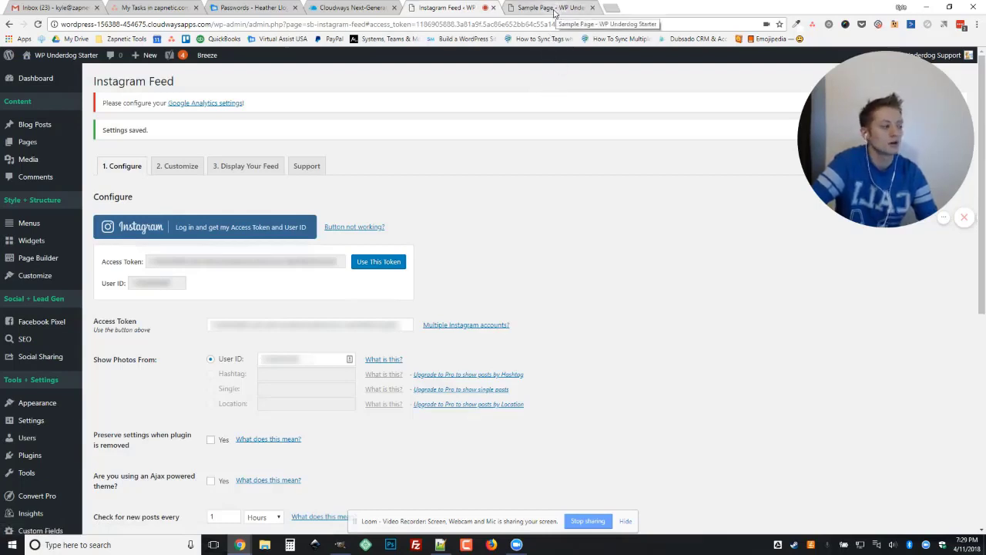
Return to the Sample Page tab and scroll down to the Instagram photo grid
click(551, 7)
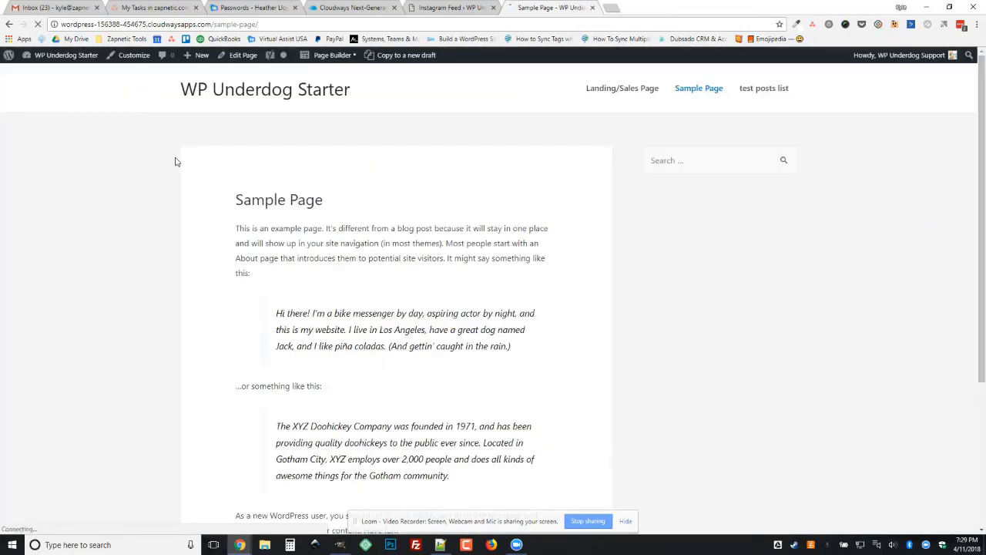
scroll(down, 3)
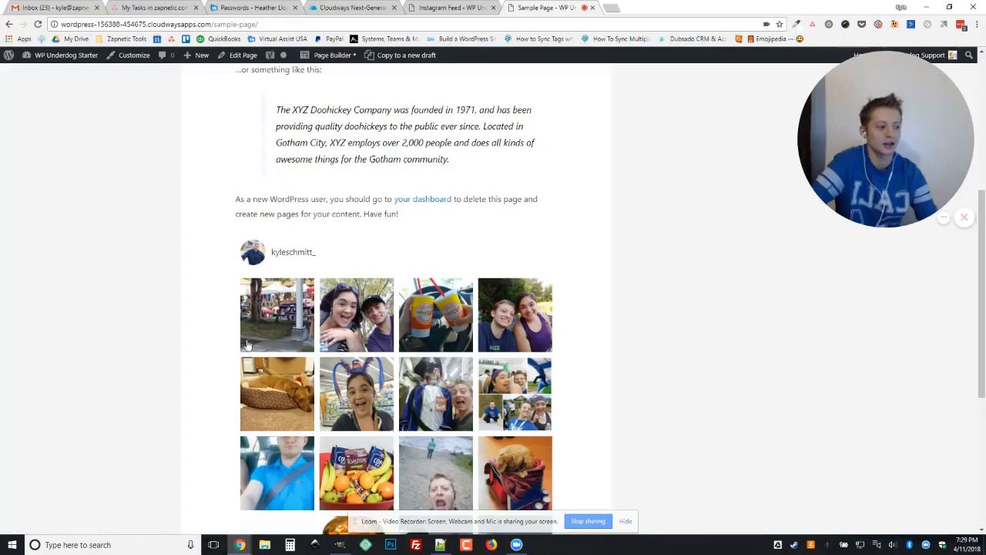
scroll(down, 3)
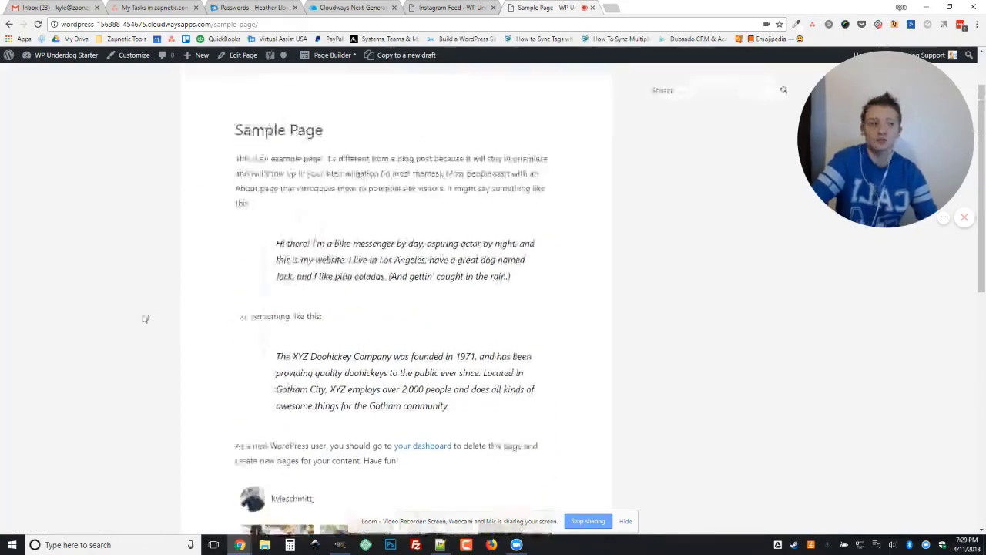
scroll(down, 3)
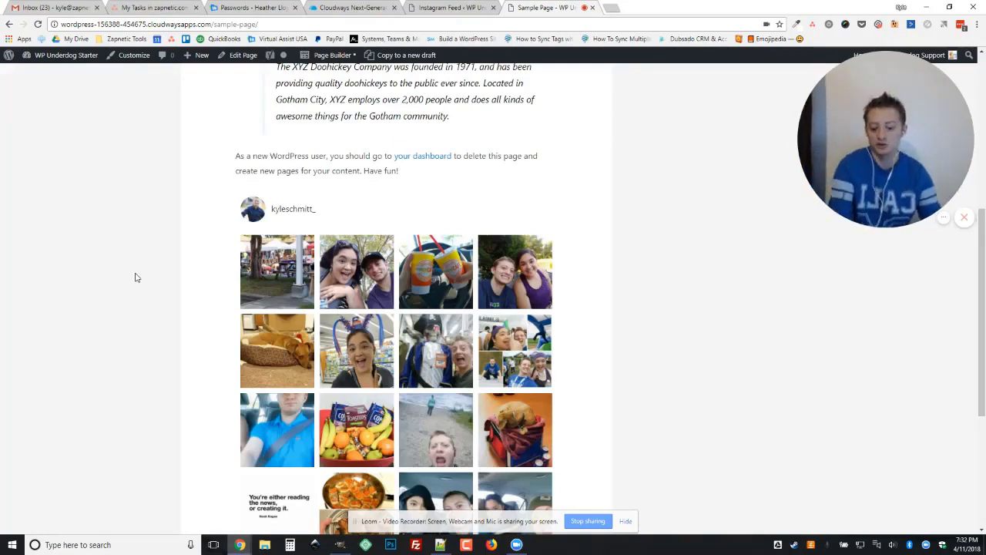